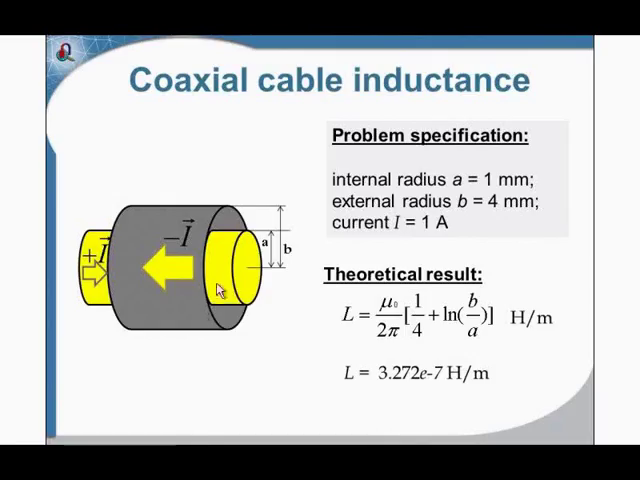
mouse_move(448, 336)
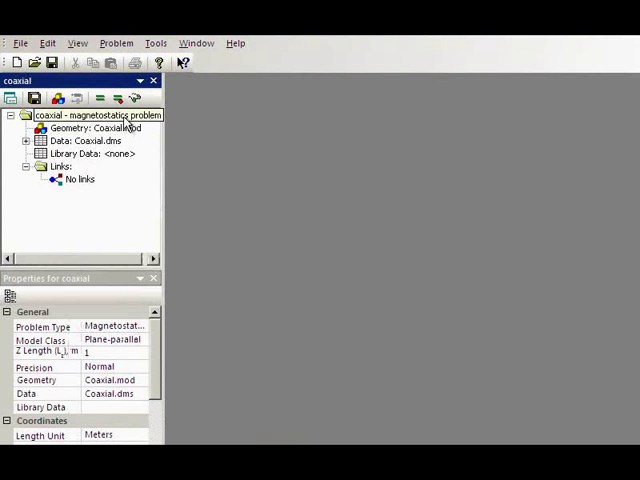
right_click(96, 116)
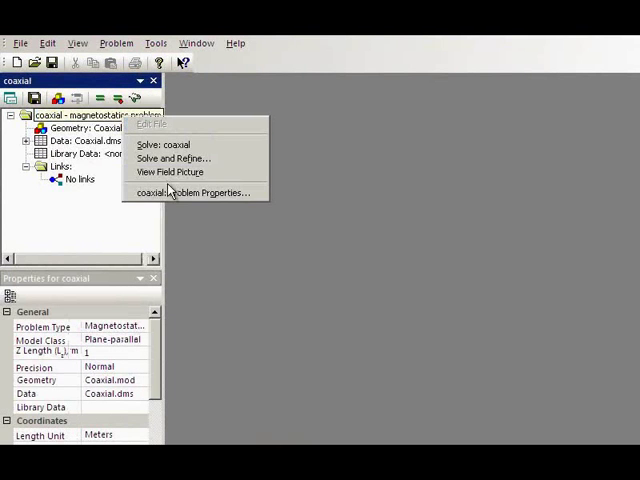
click(190, 192)
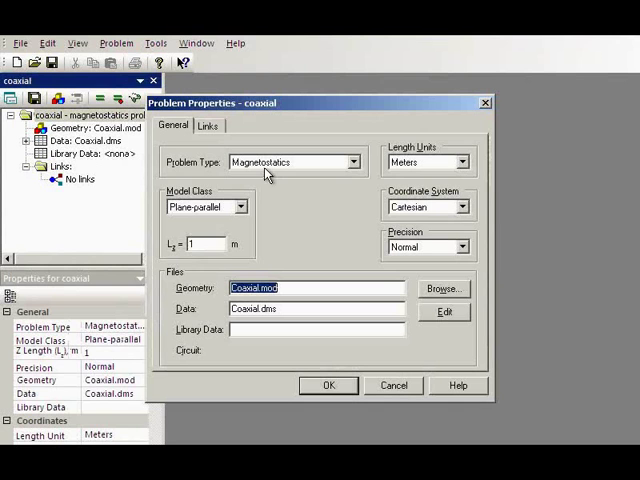
mouse_move(290, 176)
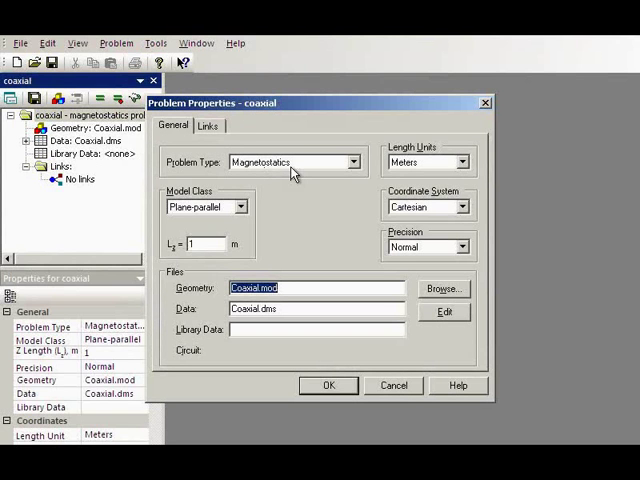
mouse_move(218, 212)
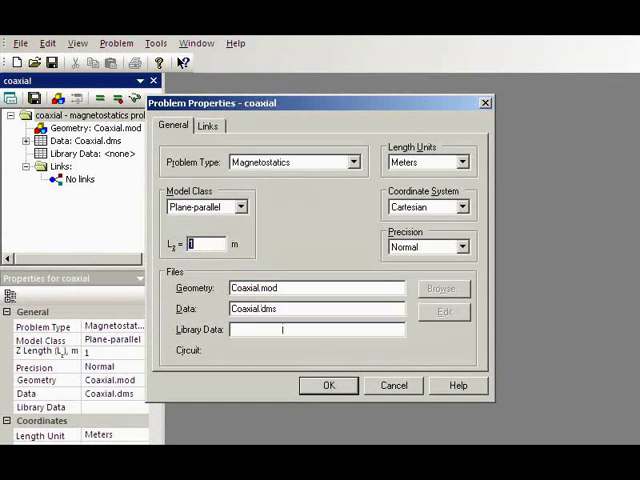
click(328, 384)
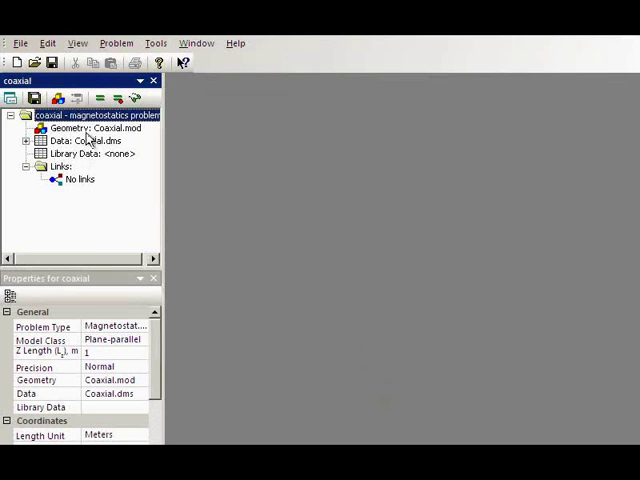
- Load the Coaxial.mod geometry and maximize its window
double_click(88, 128)
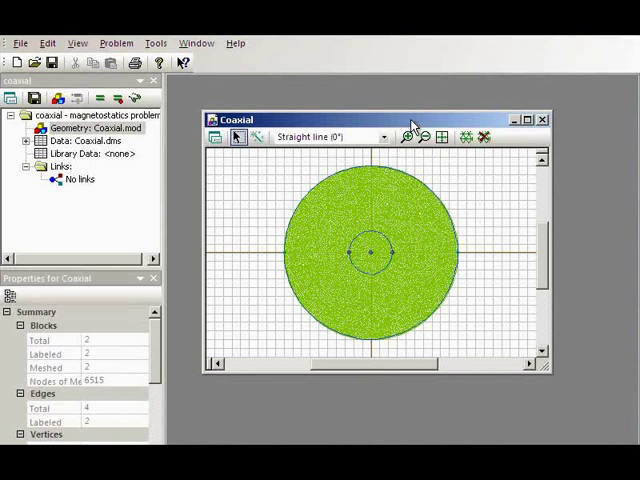
click(532, 120)
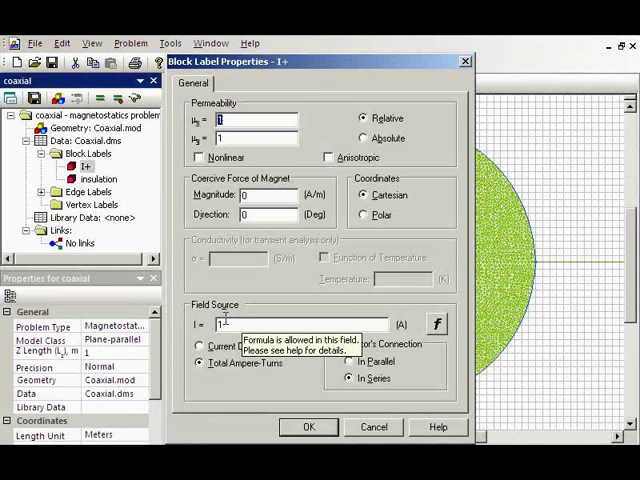
- Confirm the 1+ block label properties unchanged, keeping the 1 A current source
click(308, 428)
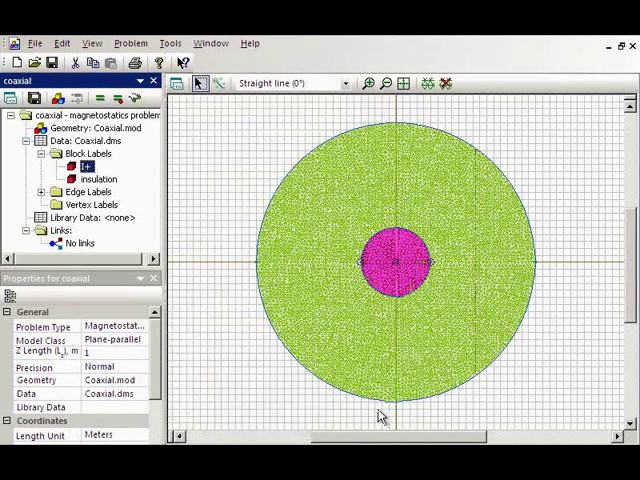
mouse_move(404, 144)
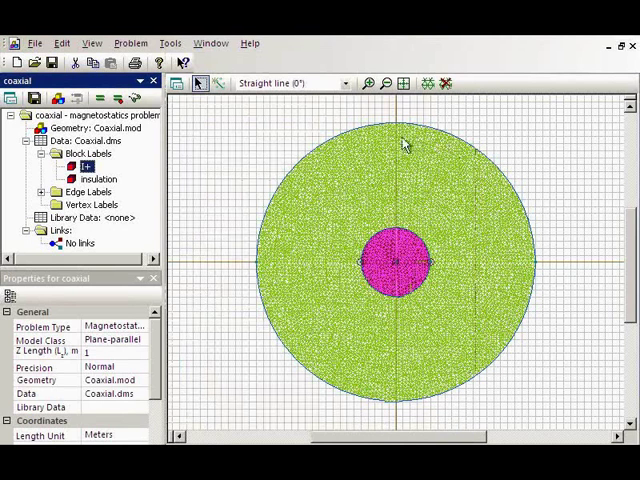
mouse_move(340, 384)
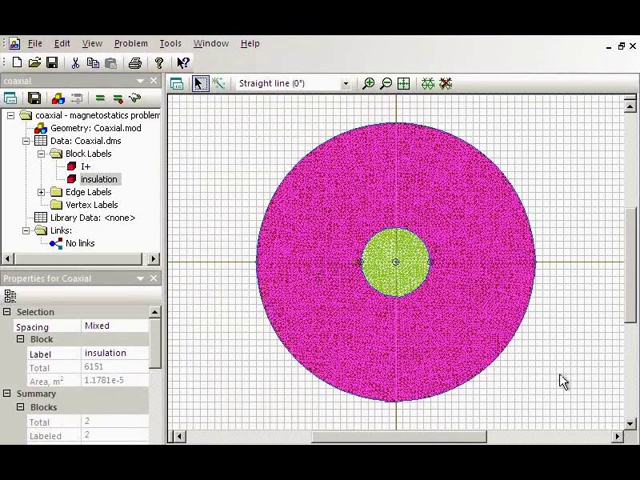
mouse_move(540, 264)
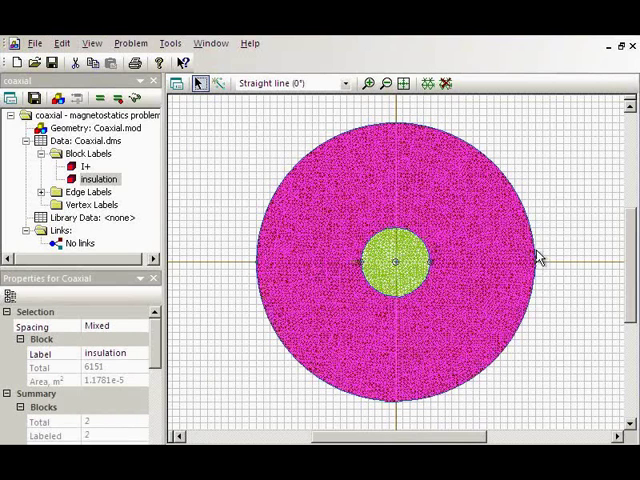
mouse_move(252, 276)
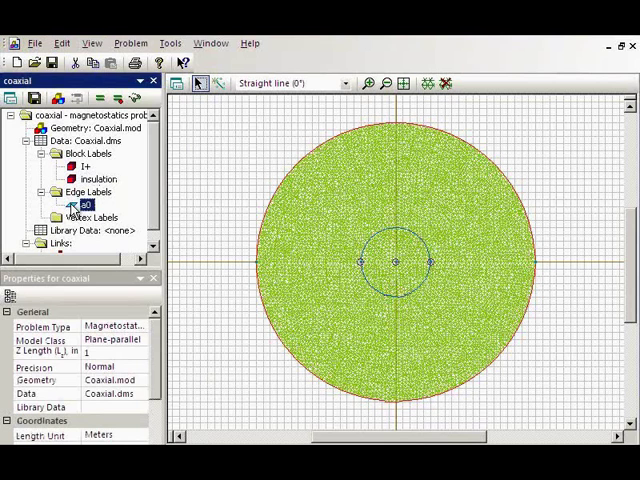
mouse_move(420, 138)
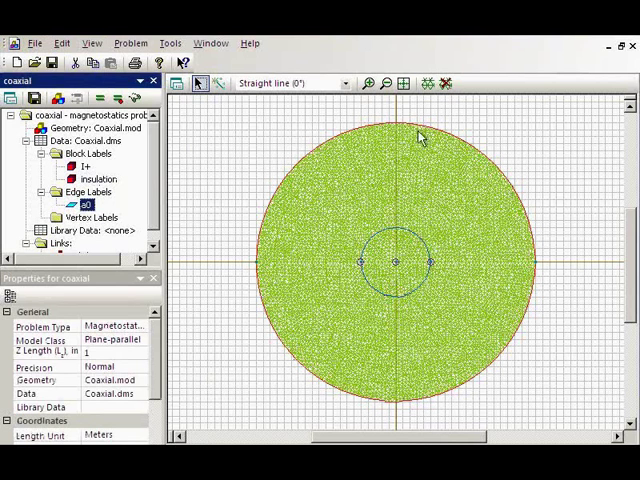
double_click(94, 208)
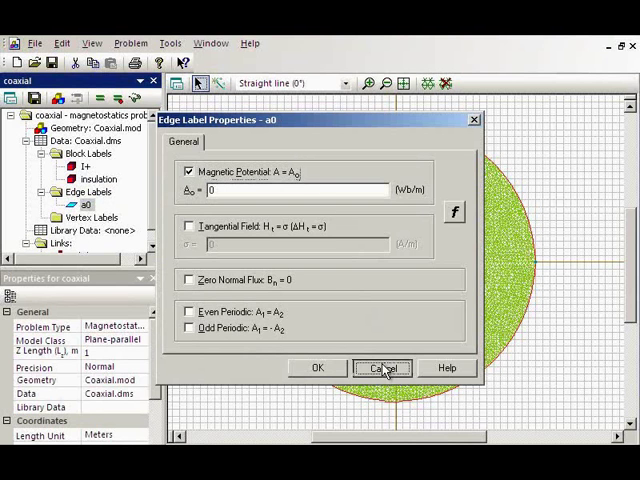
click(384, 368)
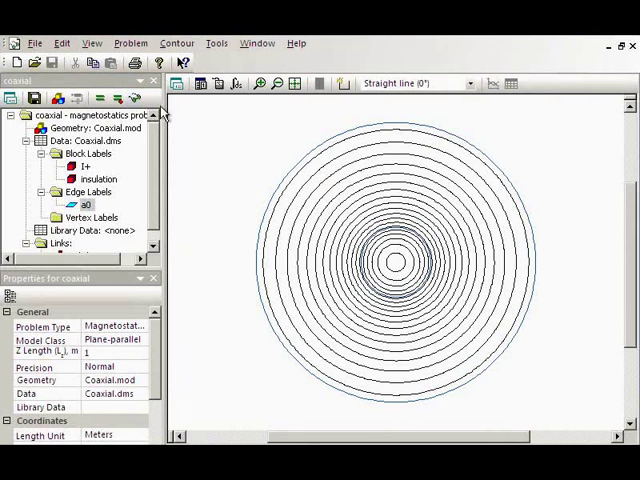
mouse_move(238, 84)
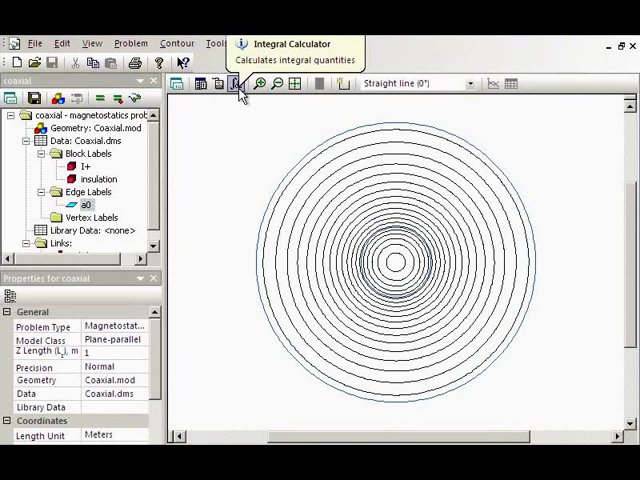
- Start the Inductance Wizard from the Integral Calculator and advance to flux linkage
click(236, 84)
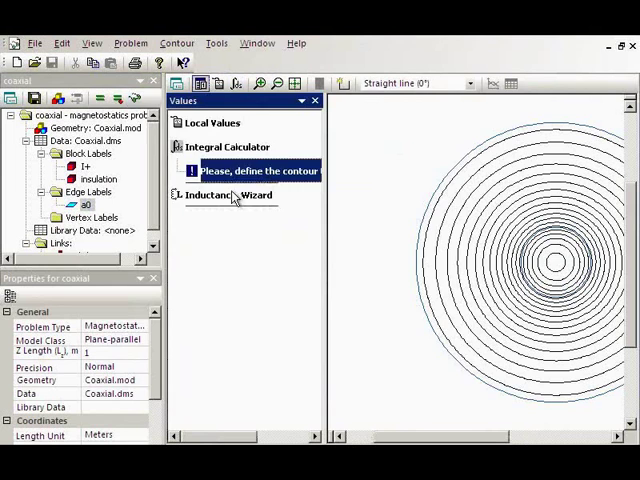
click(236, 196)
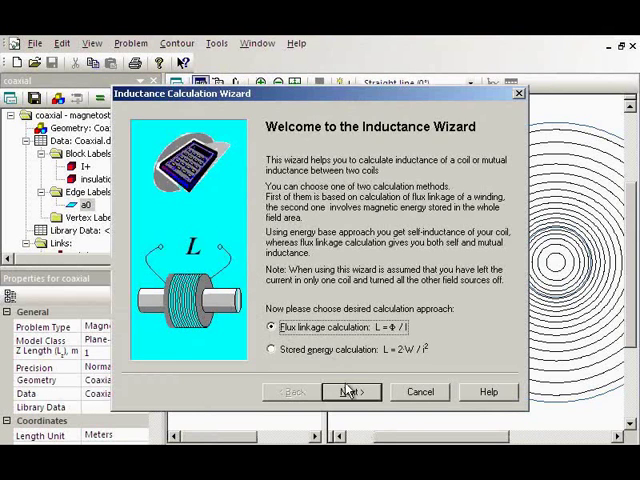
click(350, 392)
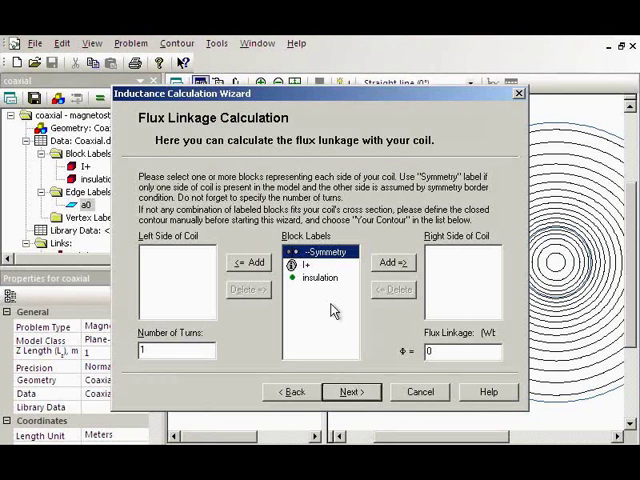
- Assign the 1+ block to the coil's right side and finish, yielding inductance of about 3.272e-7
click(308, 264)
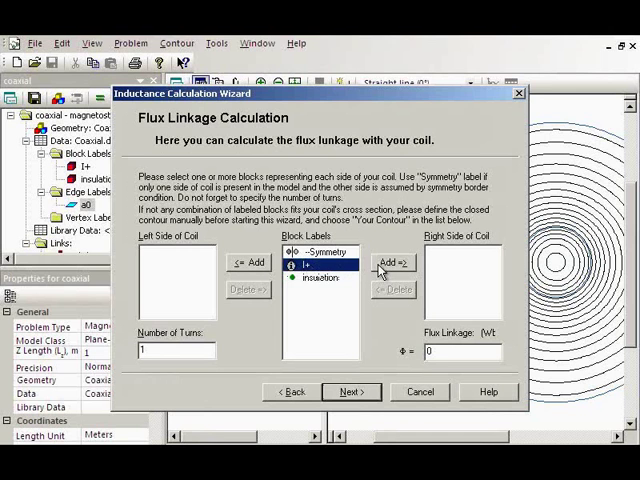
click(392, 264)
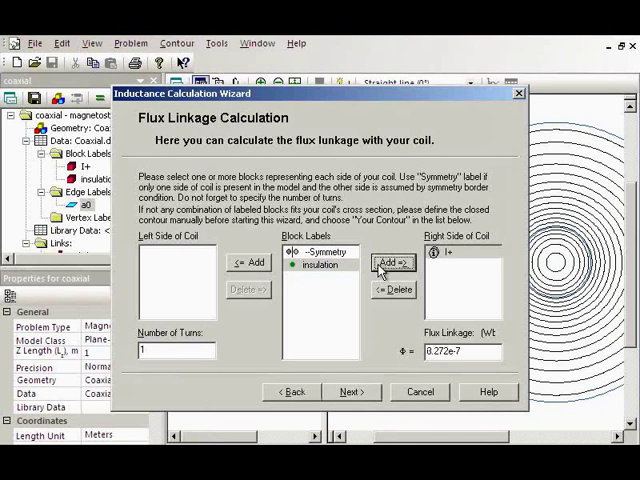
click(394, 264)
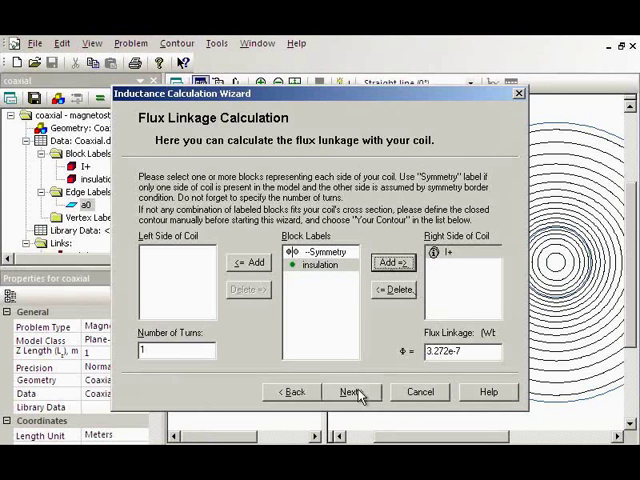
click(348, 392)
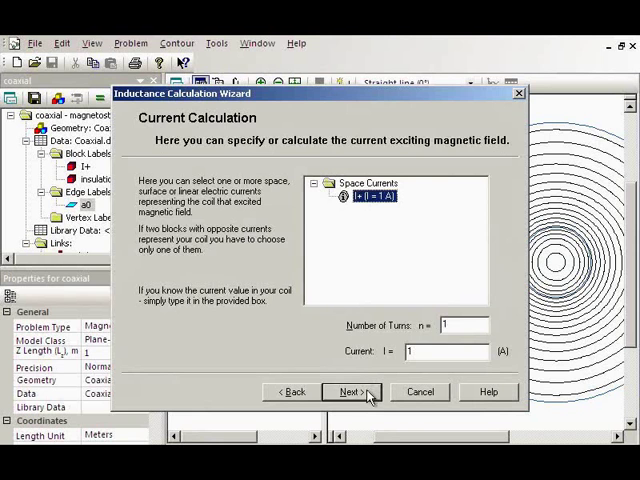
click(352, 392)
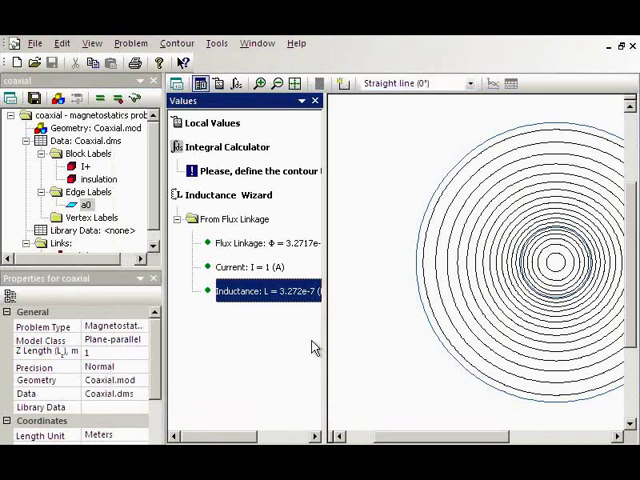